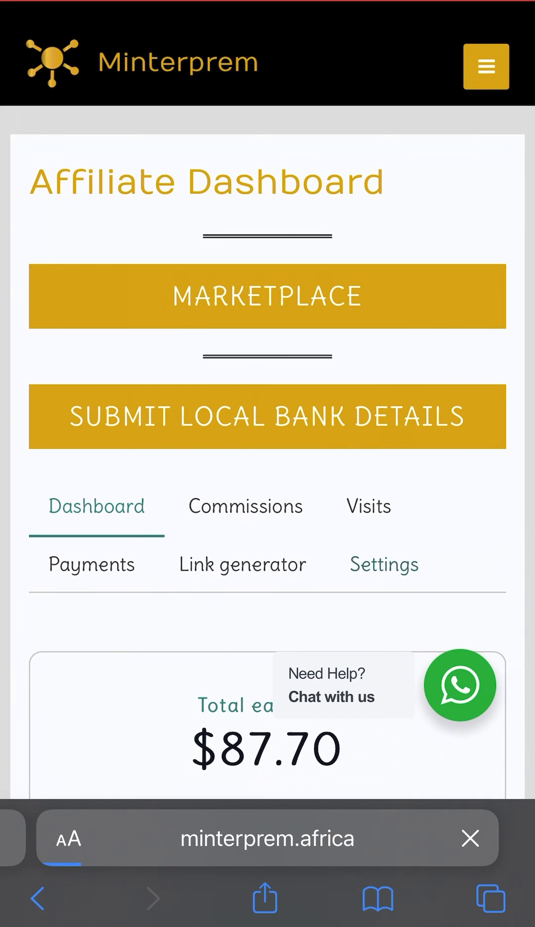
- Go to the Settings section of the affiliate dashboard
{"action": "left_click", "coordinate": [382, 564]}
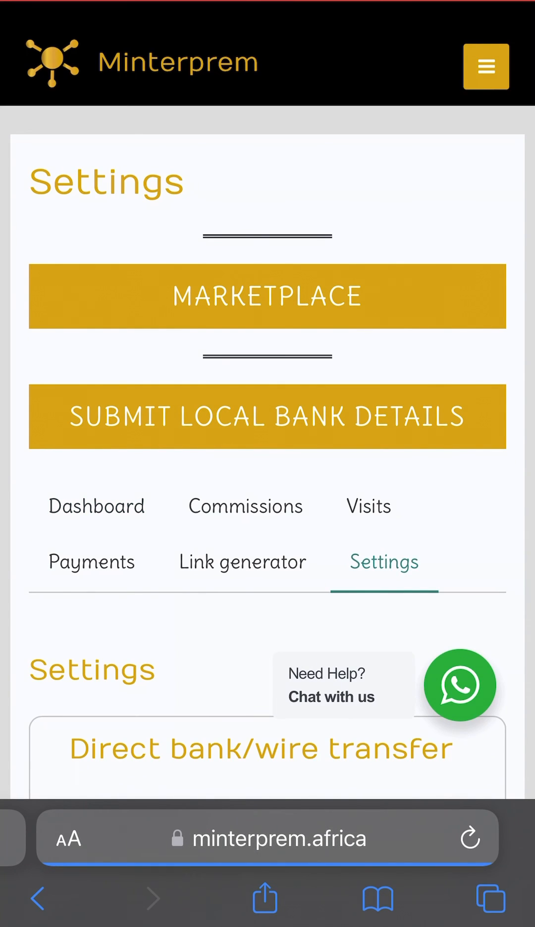
{"action": "scroll", "scroll_direction": "down", "scroll_amount": 3}
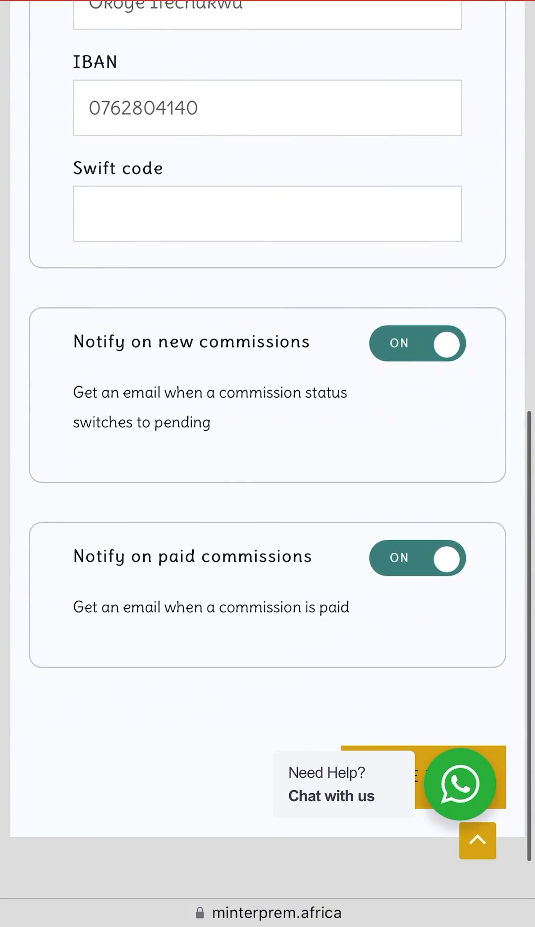
{"action": "scroll", "scroll_direction": "down", "scroll_amount": 3}
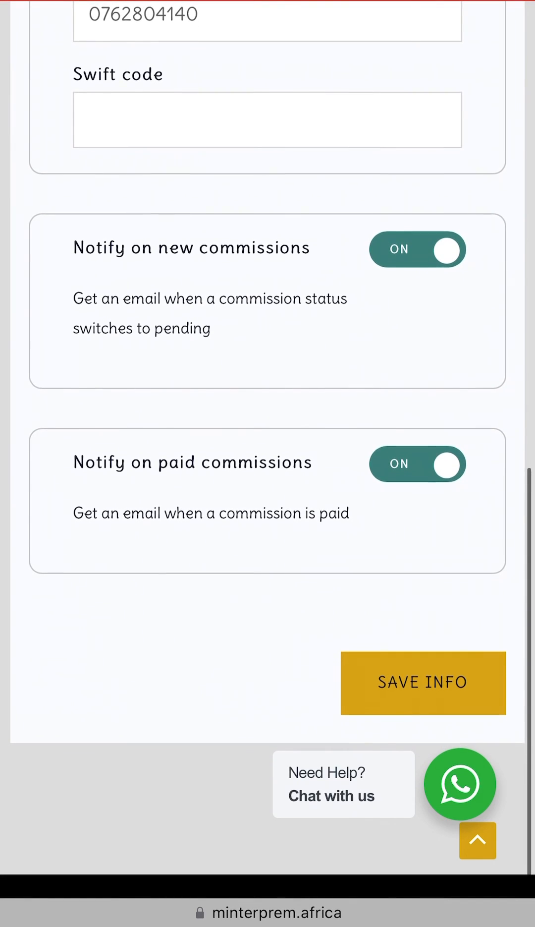
{"action": "scroll", "scroll_direction": "down", "scroll_amount": 3}
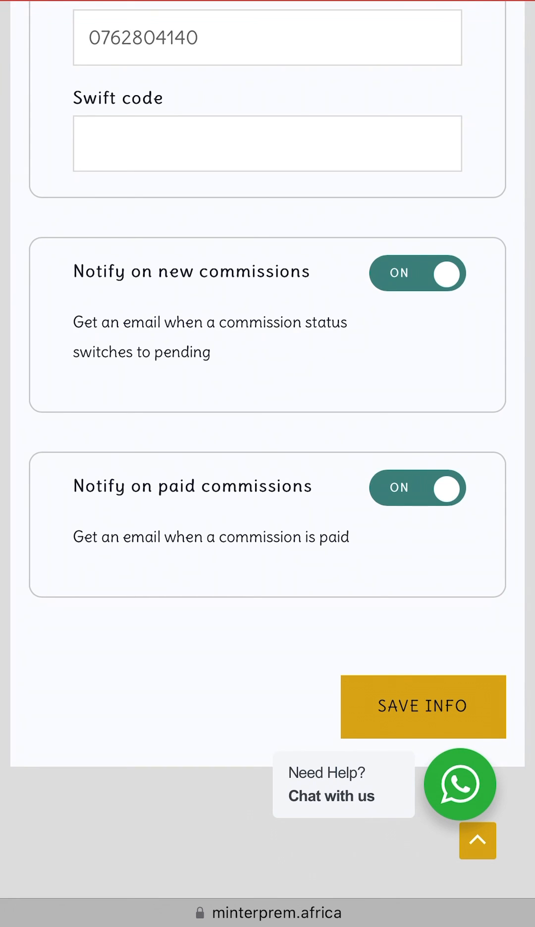
- Leave 'Notify on paid commissions' enabled and save, getting 'Settings saved successfully!'
{"action": "left_click", "coordinate": [417, 488]}
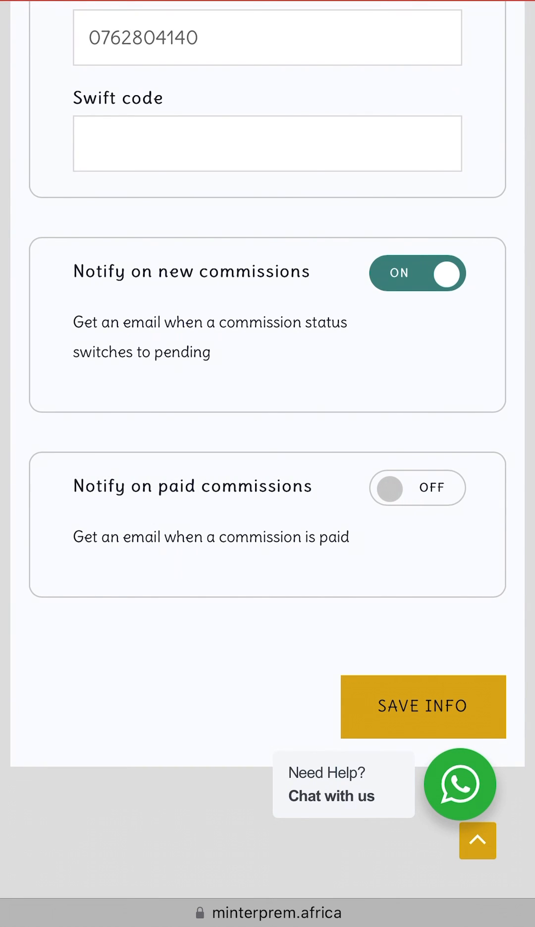
{"action": "left_click", "coordinate": [417, 273]}
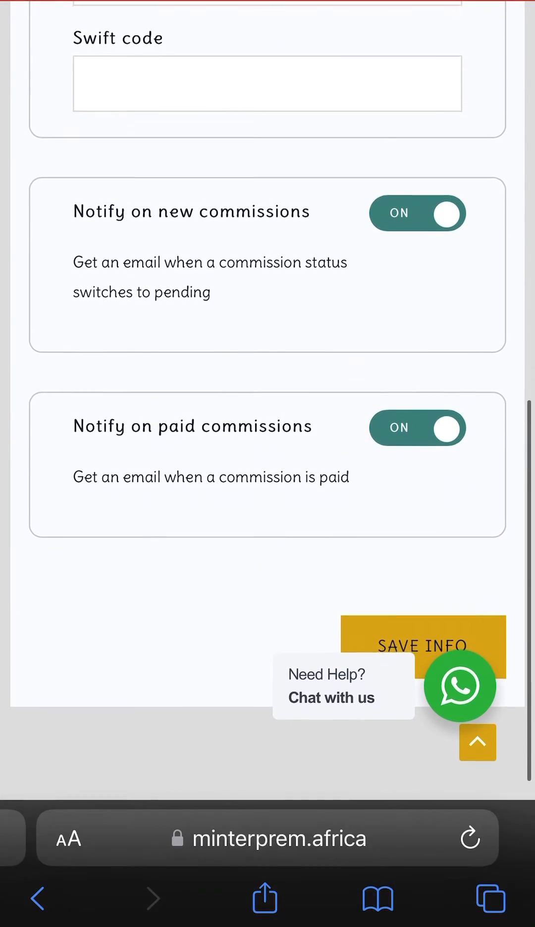
{"action": "scroll", "scroll_direction": "down", "scroll_amount": 3}
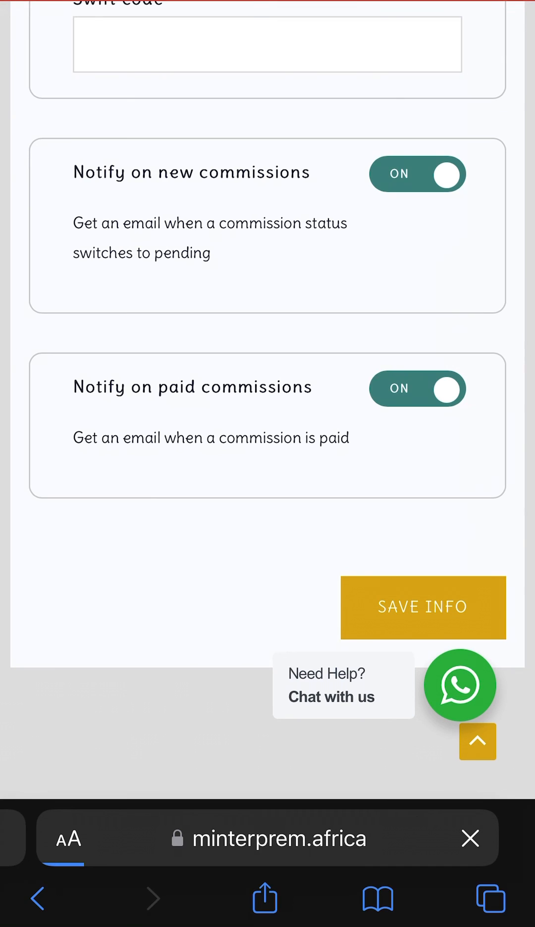
{"action": "left_click", "coordinate": [422, 607]}
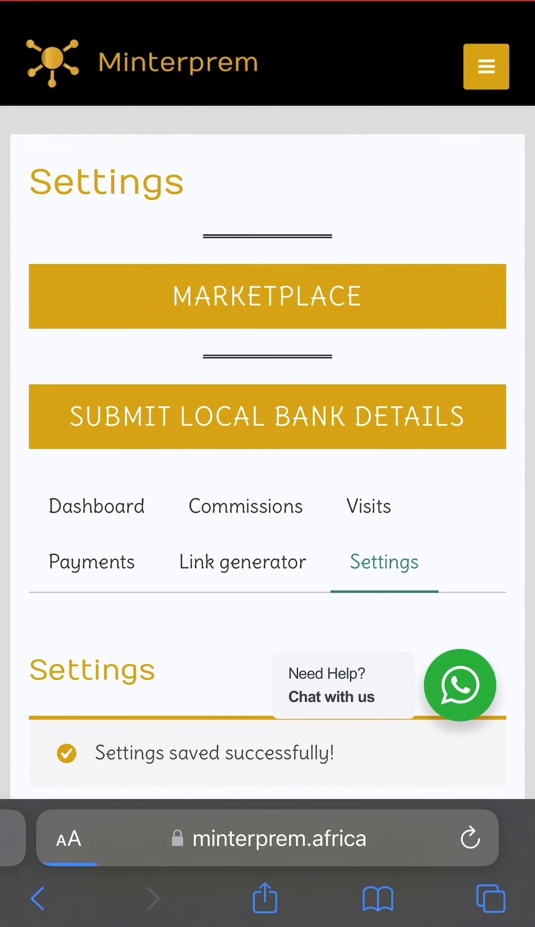
{"action": "scroll", "scroll_direction": "down", "scroll_amount": 3}
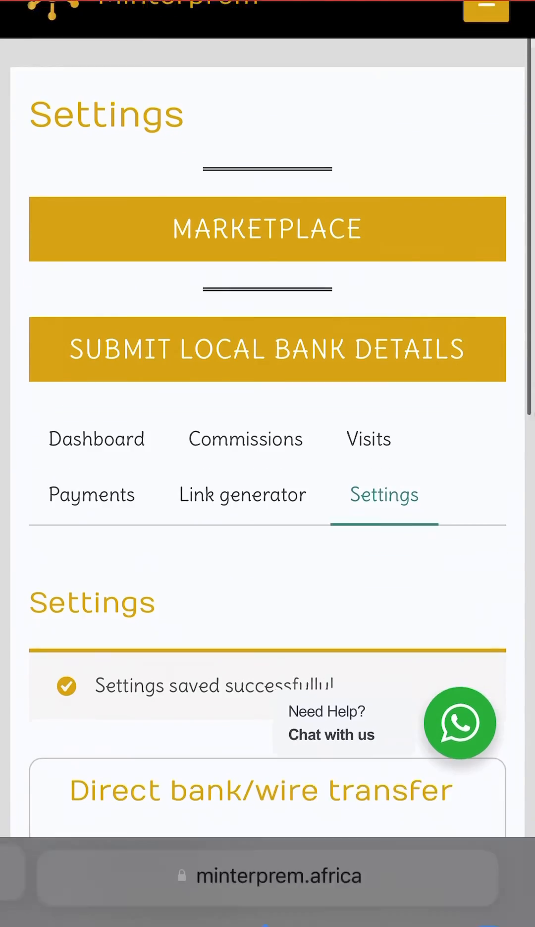